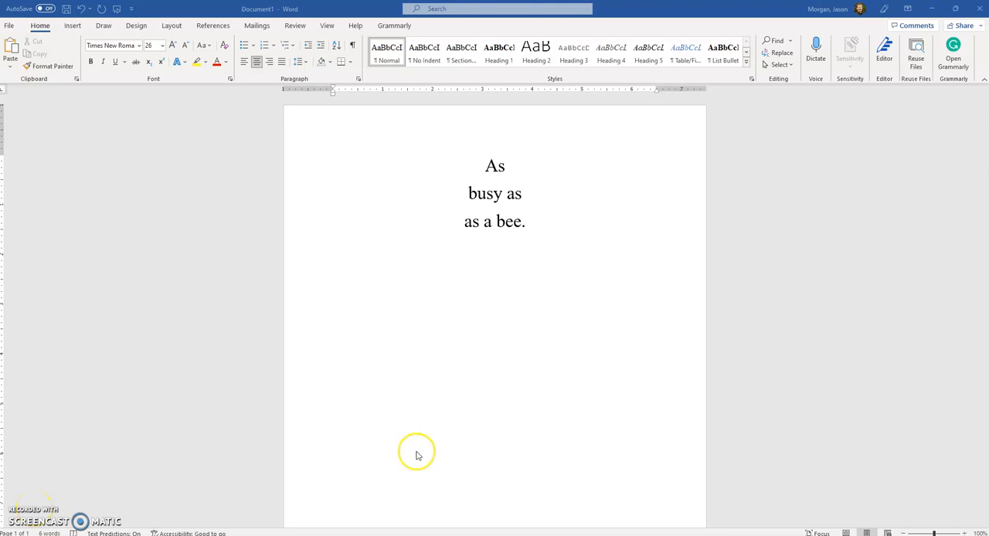
pyautogui.moveTo(544, 373)
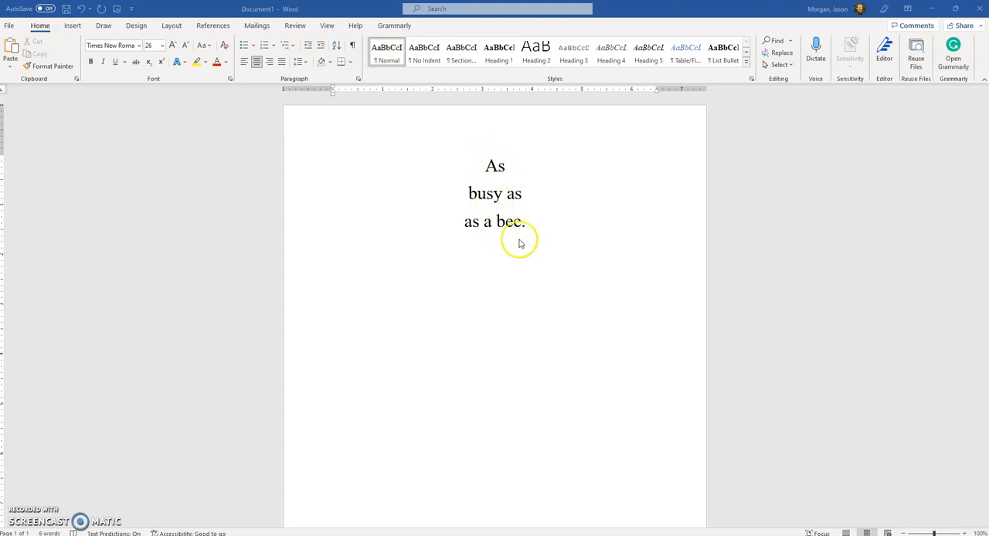
pyautogui.moveTo(463, 376)
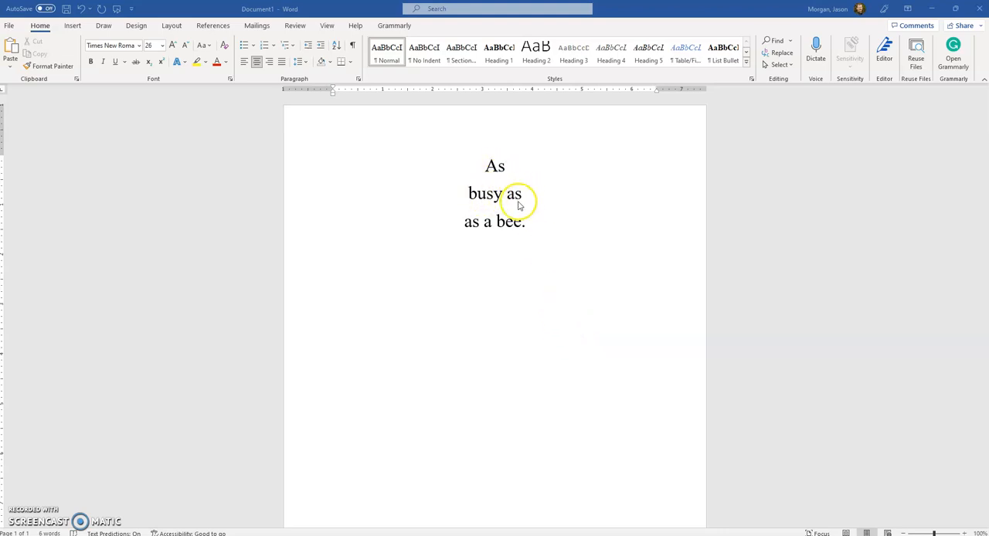
pyautogui.moveTo(531, 186)
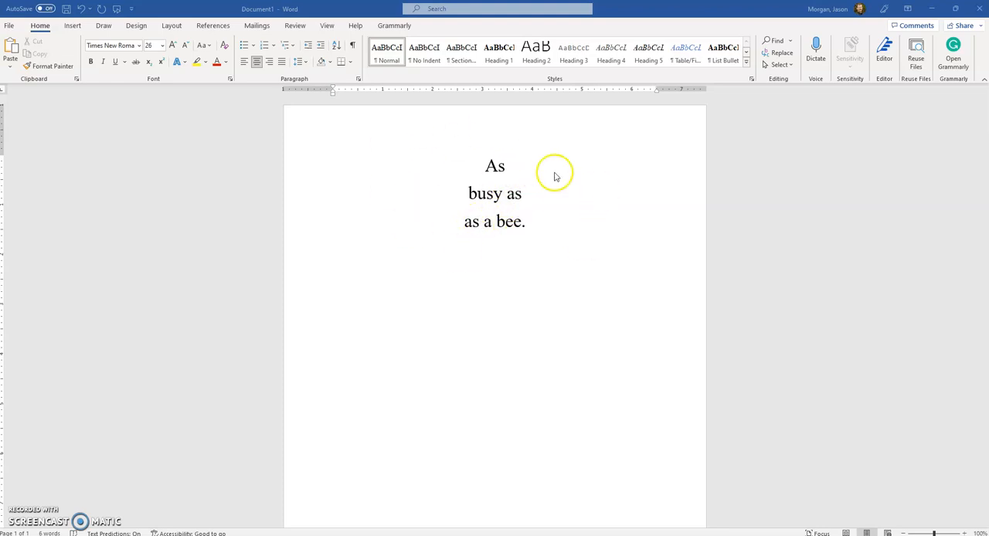
pyautogui.moveTo(550, 260)
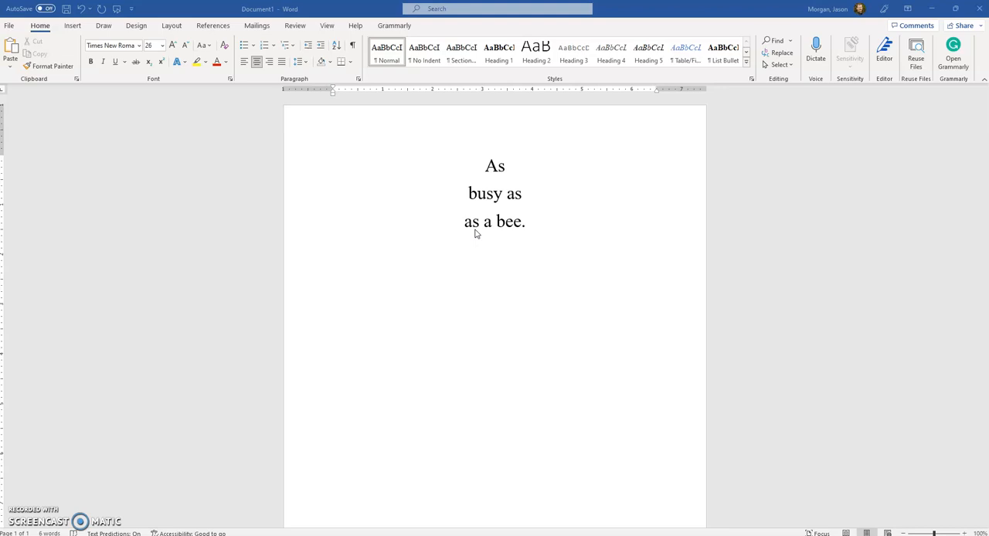
pyautogui.moveTo(647, 149)
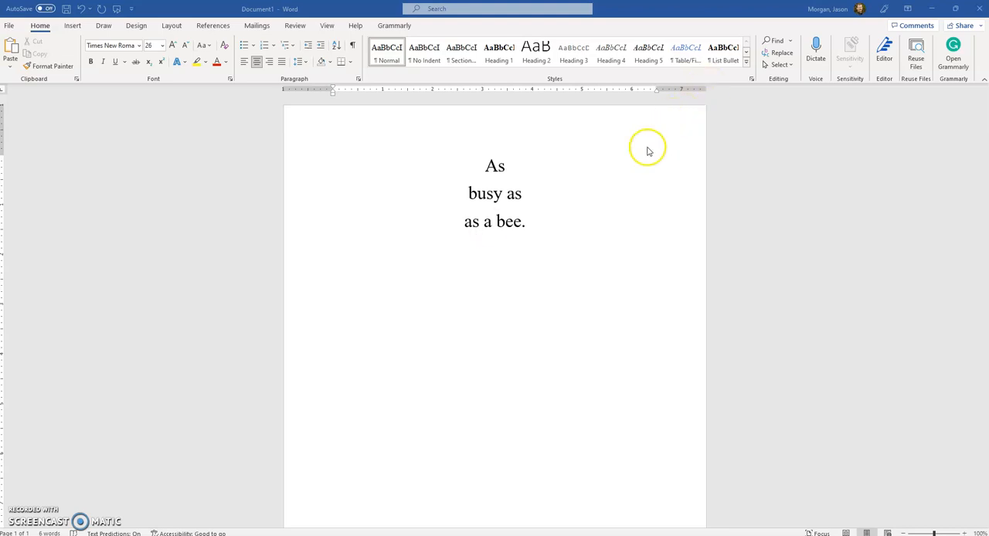
pyautogui.moveTo(674, 148)
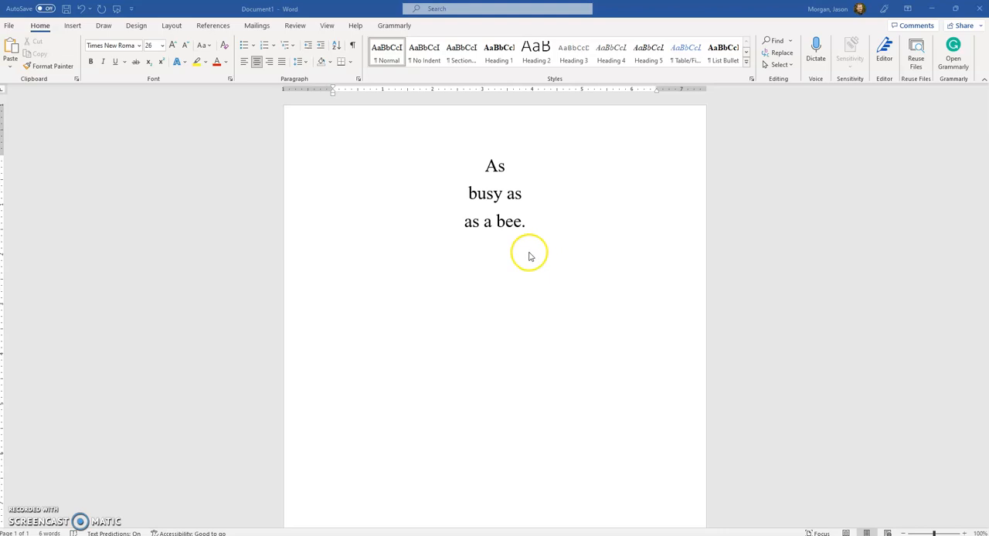
pyautogui.moveTo(342, 188)
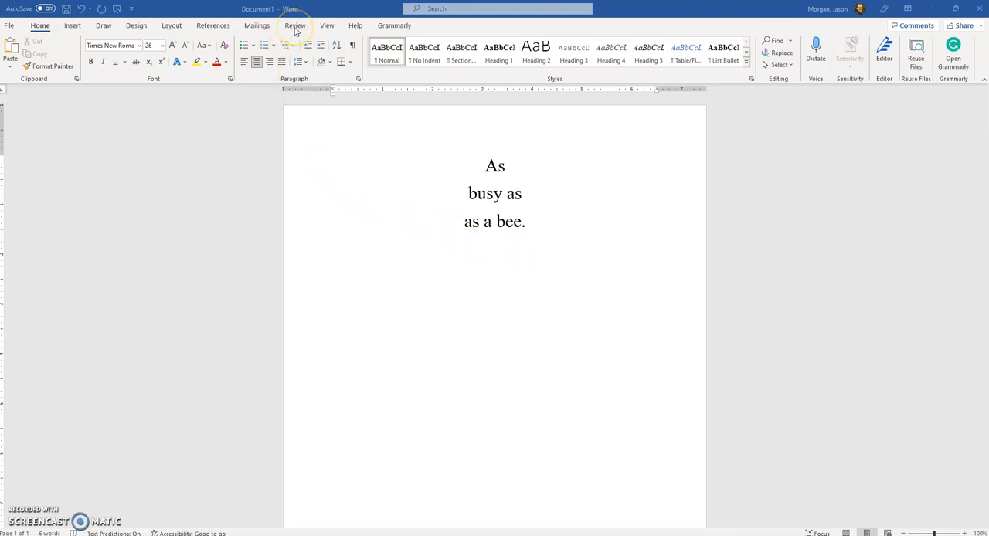
# From the Review tab, start Read Aloud before 'As' in 'As busy as as a bee.'.
pyautogui.click(295, 26)
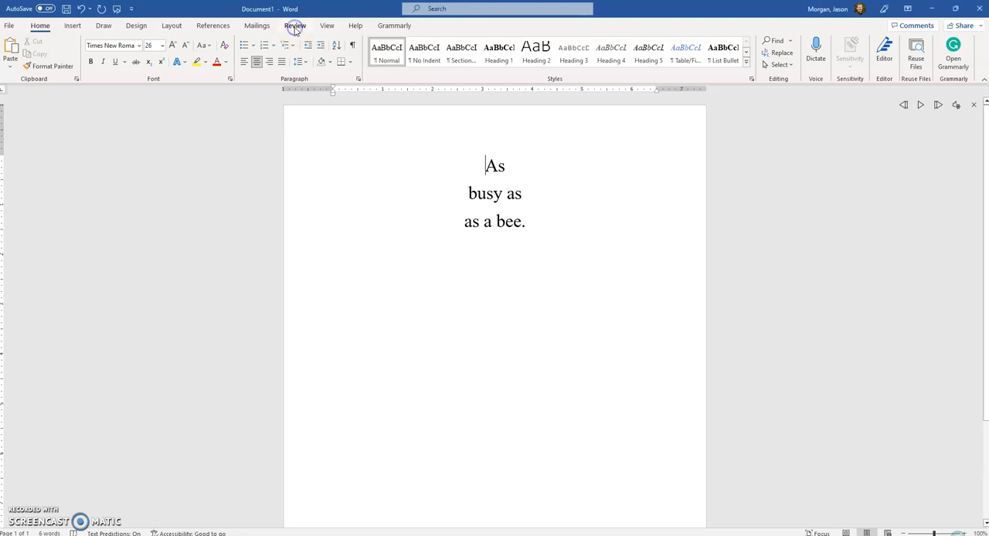
pyautogui.click(295, 25)
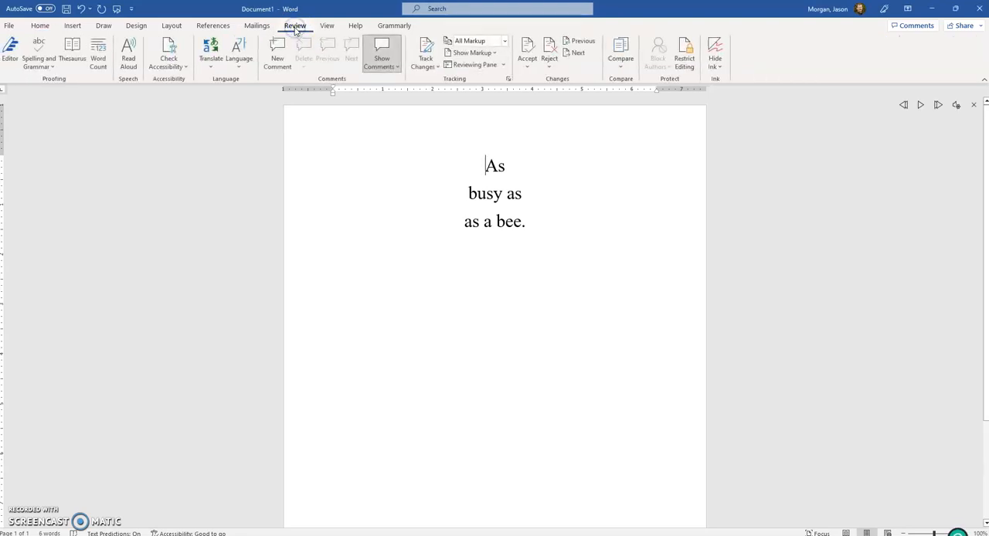
pyautogui.moveTo(128, 54)
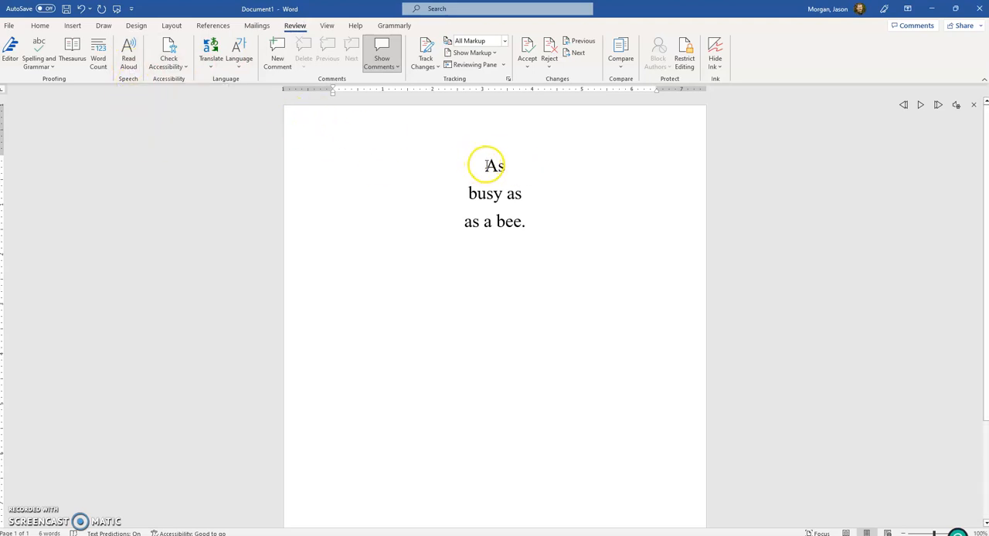
pyautogui.moveTo(488, 164); pyautogui.dragTo(529, 222)
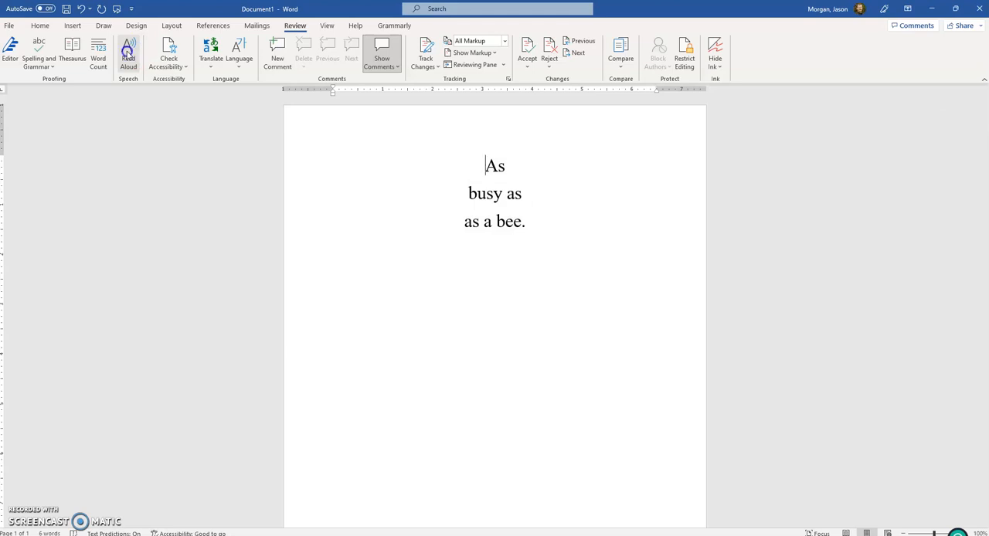
pyautogui.click(128, 48)
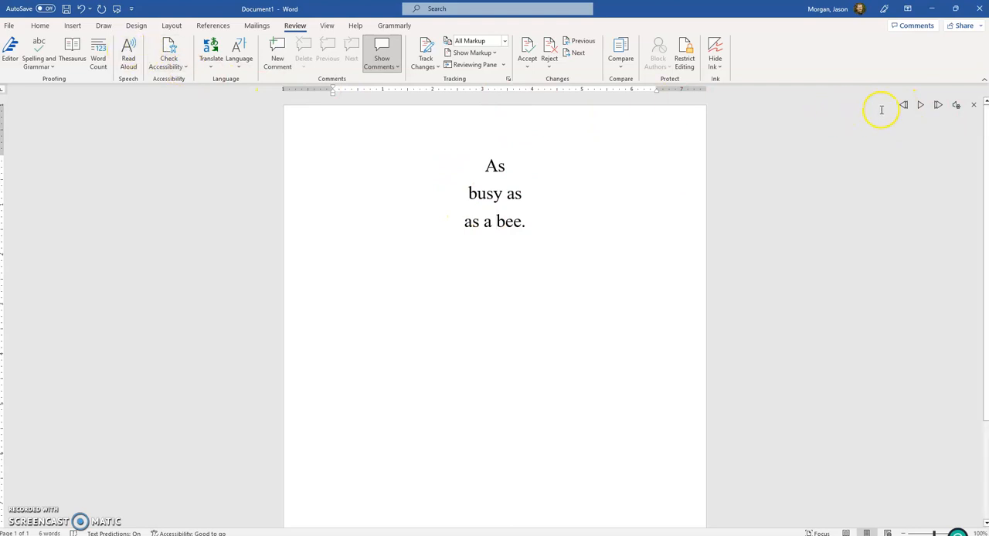
pyautogui.moveTo(902, 105)
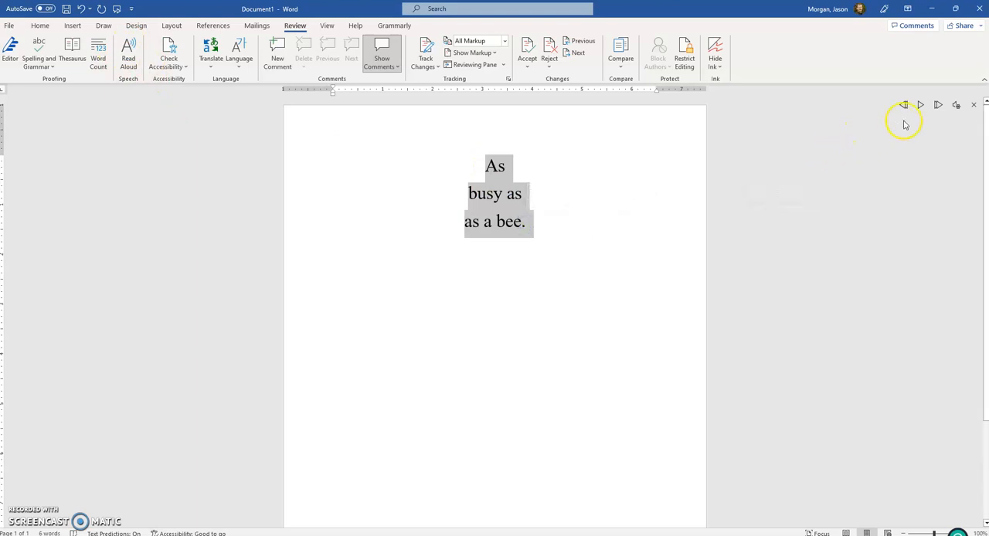
# Pause playback, dismiss the redundancy flag, ignore the repeated-word flag once, and select the duplicate 'as'.
pyautogui.click(920, 104)
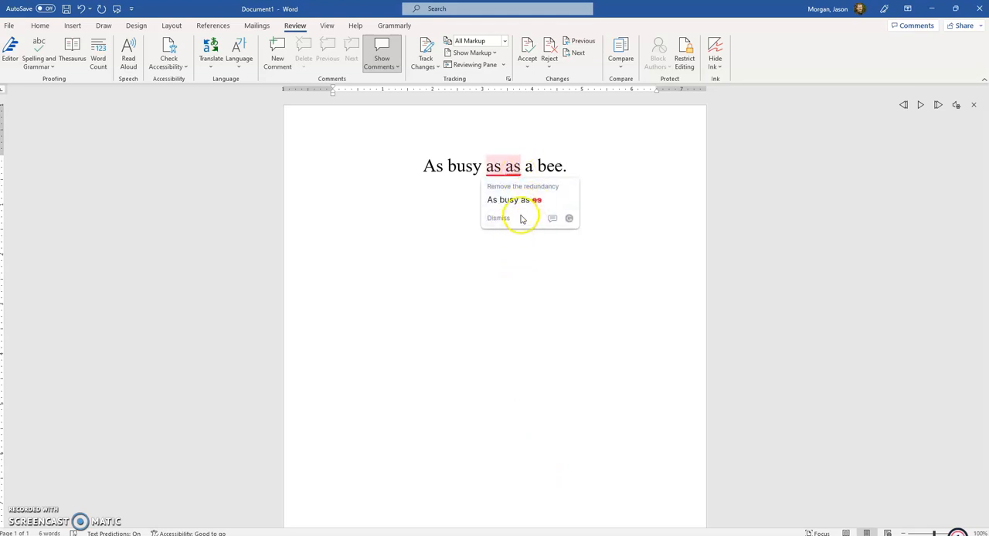
pyautogui.click(498, 218)
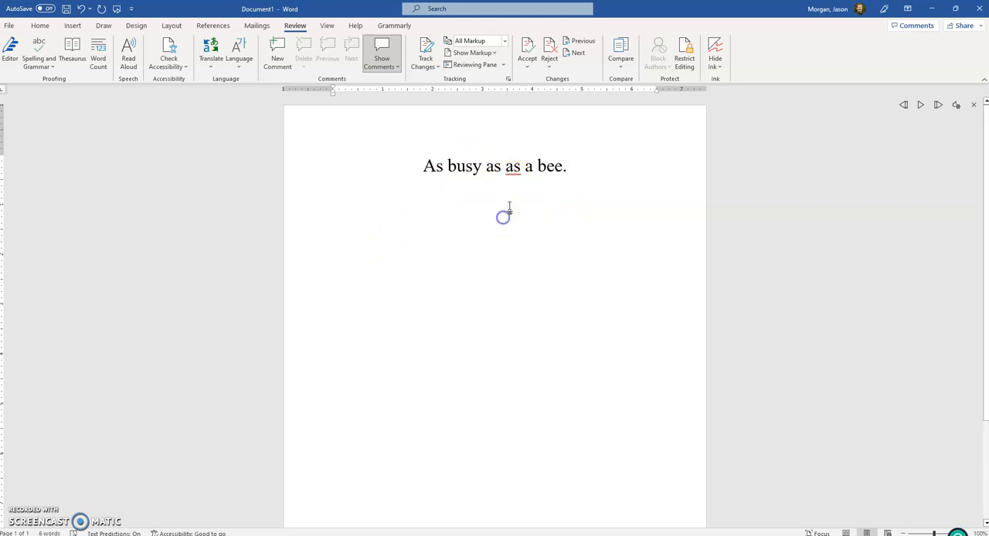
pyautogui.rightClick(512, 165)
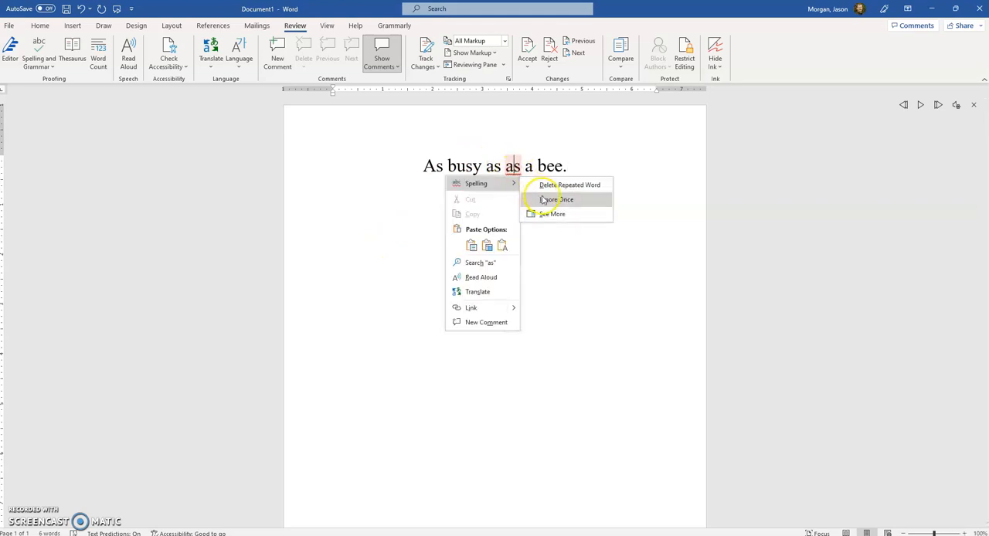
pyautogui.click(552, 200)
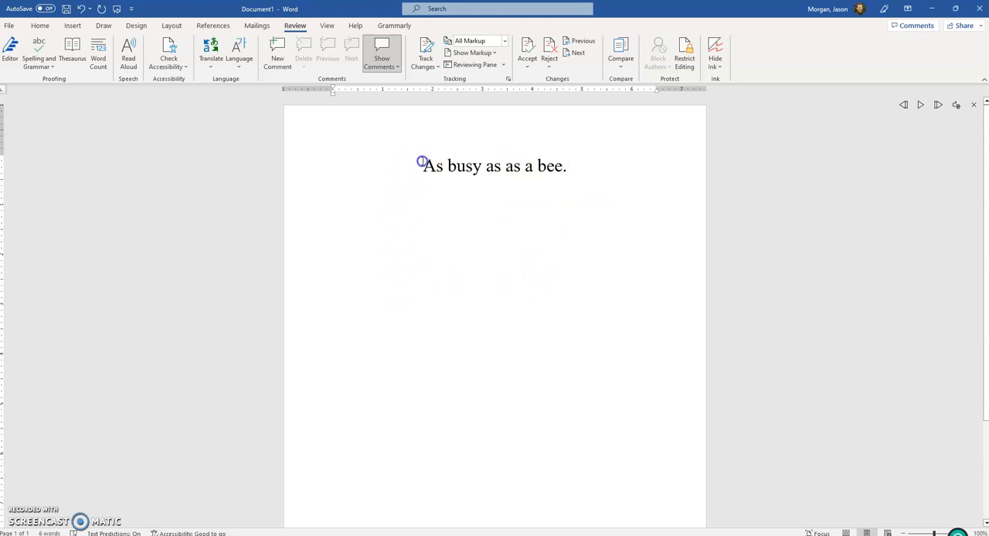
pyautogui.moveTo(423, 165); pyautogui.dragTo(566, 165)
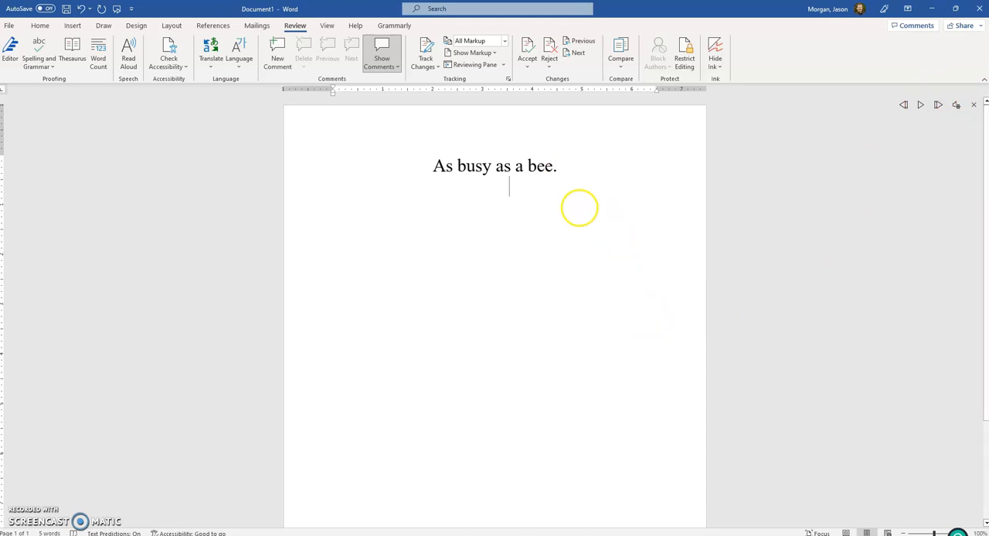
# Type 'This is the time I went to the store.' below the bee phrase and play it aloud.
pyautogui.write('This')
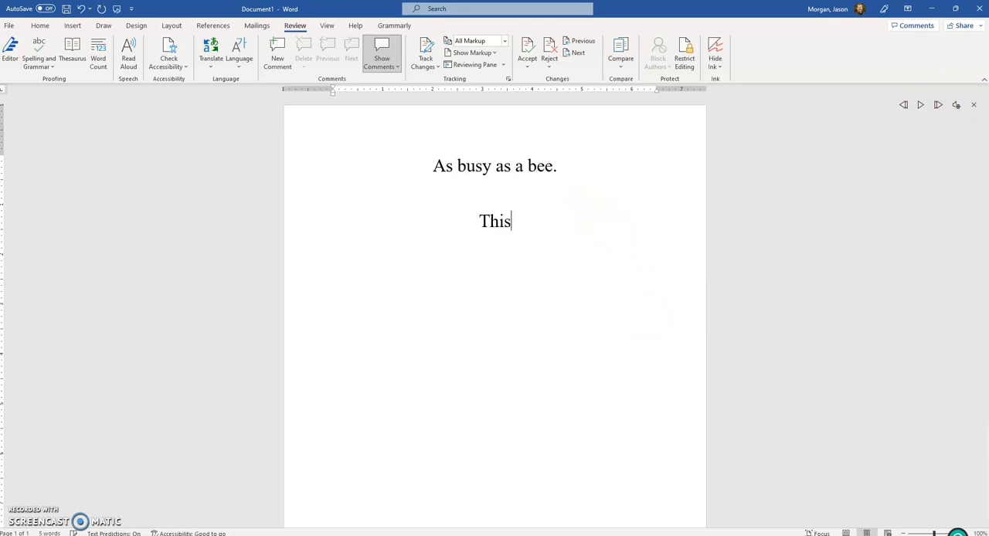
pyautogui.write('is the time')
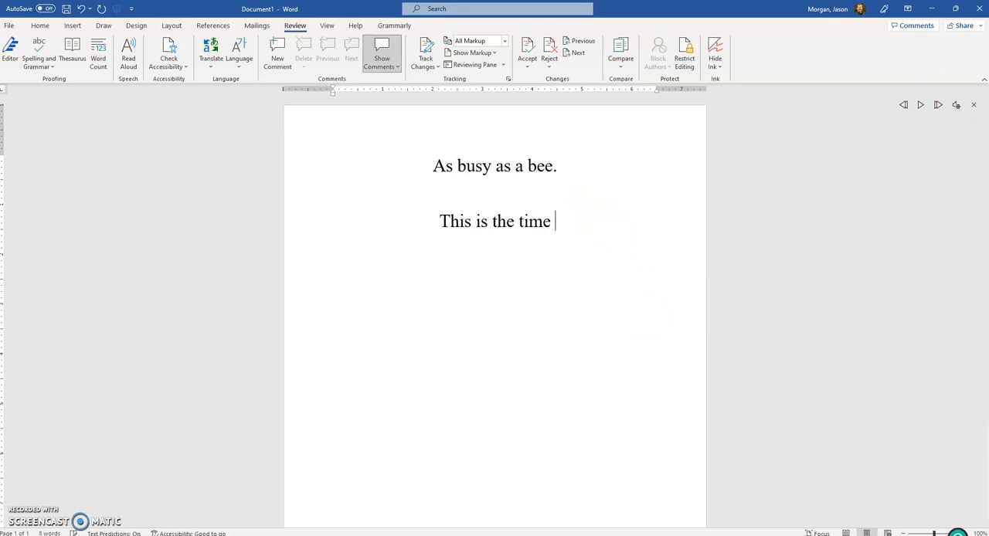
pyautogui.write('I went to t')
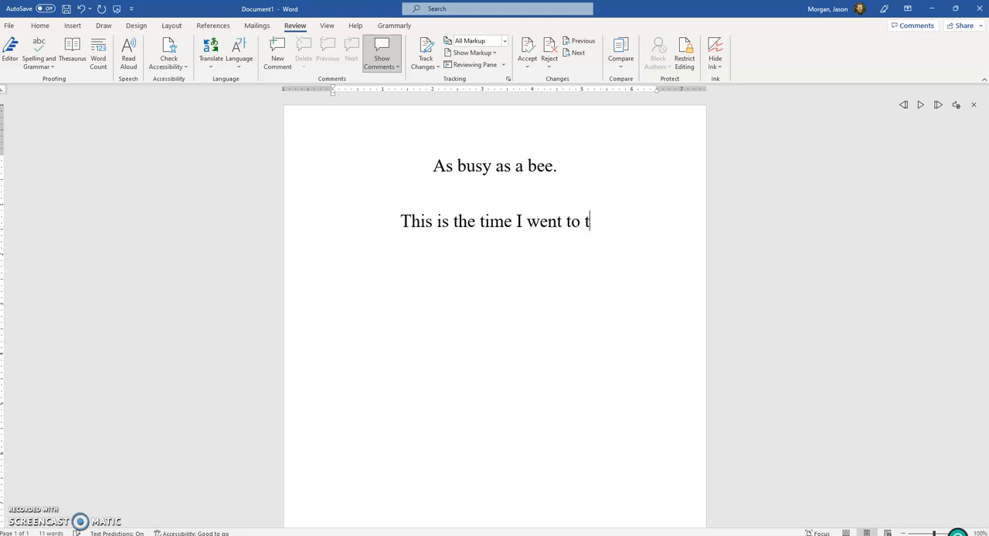
pyautogui.write('he store')
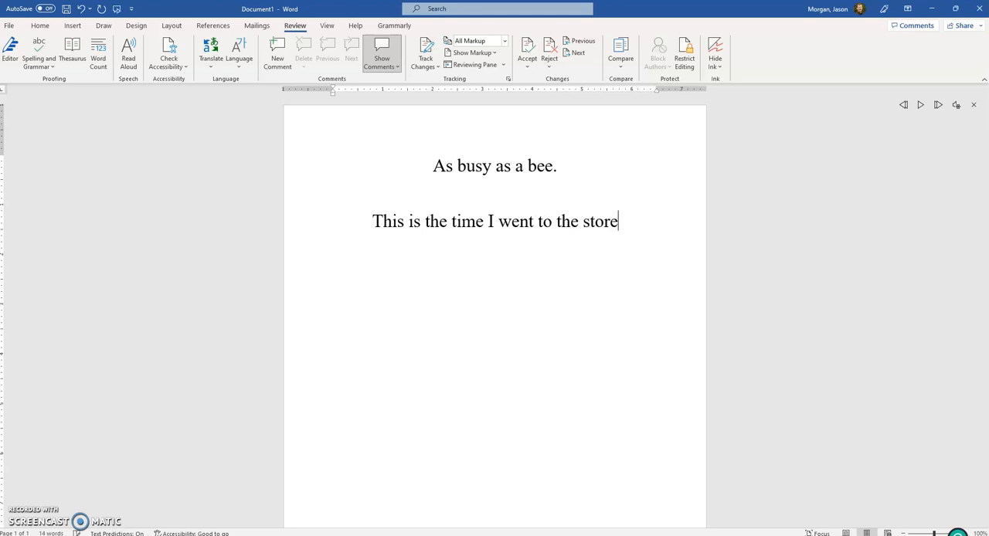
pyautogui.write('.')
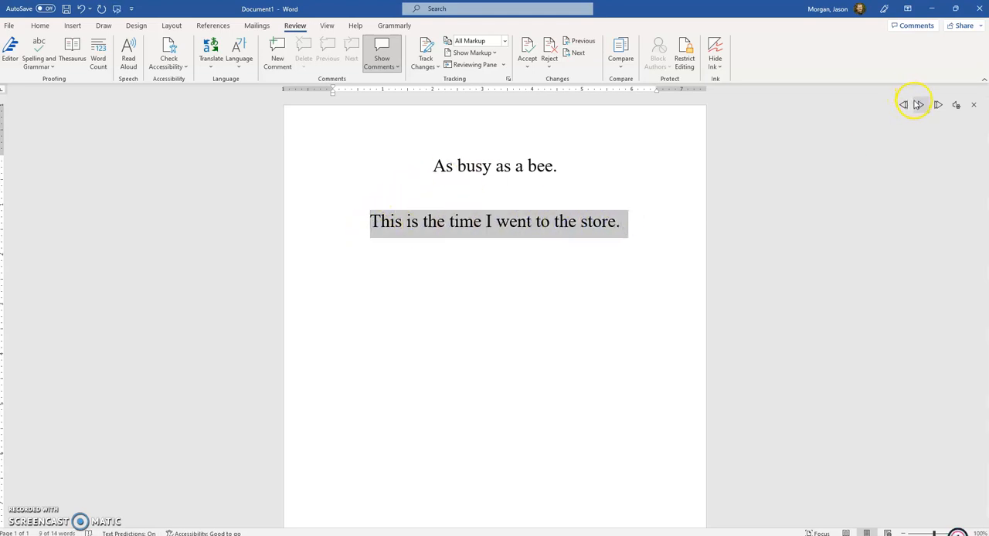
pyautogui.click(902, 104)
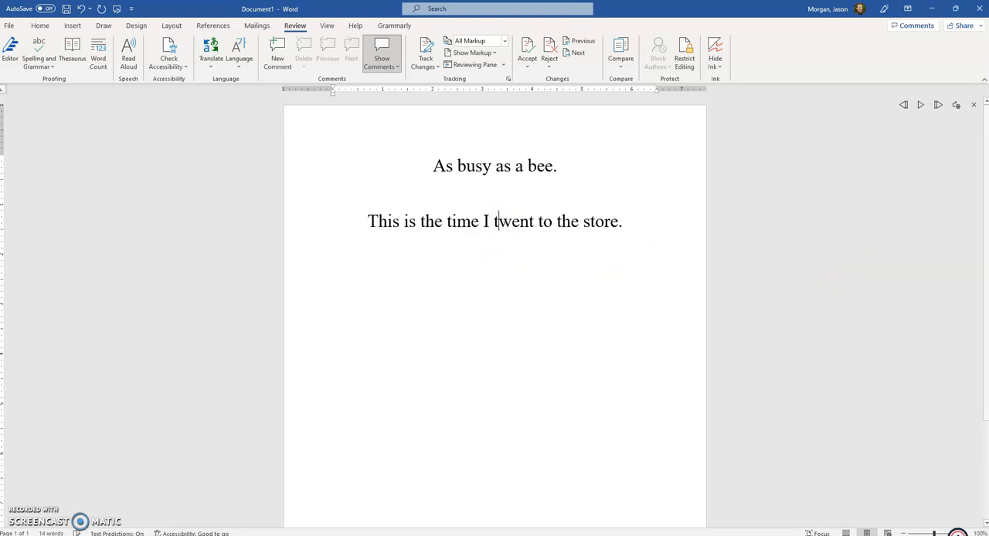
pyautogui.write('to quick')
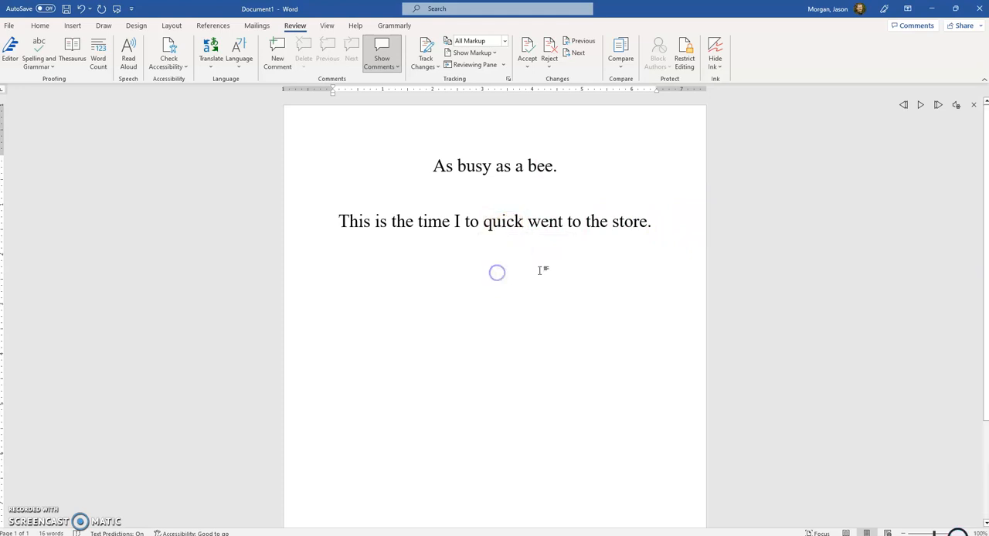
pyautogui.click(470, 222)
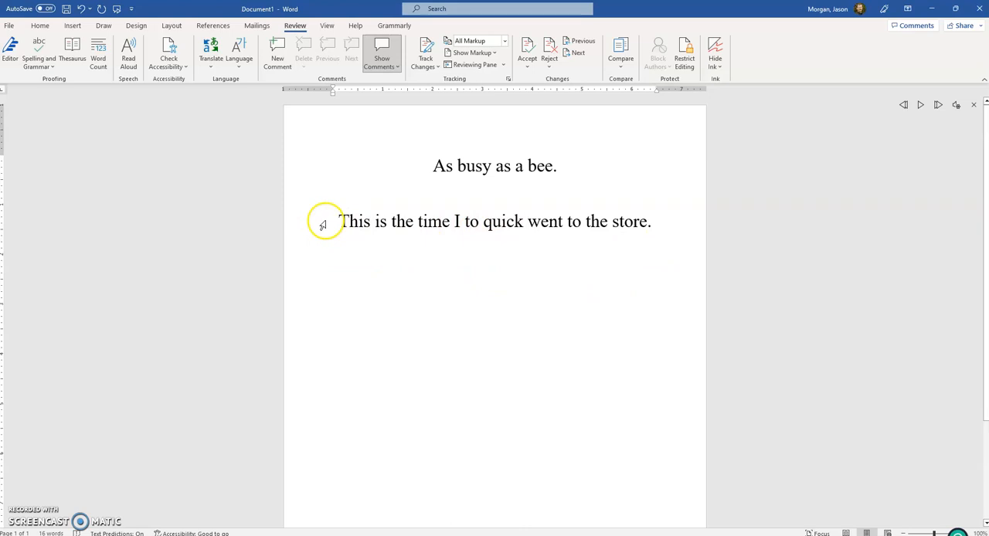
pyautogui.click(323, 222)
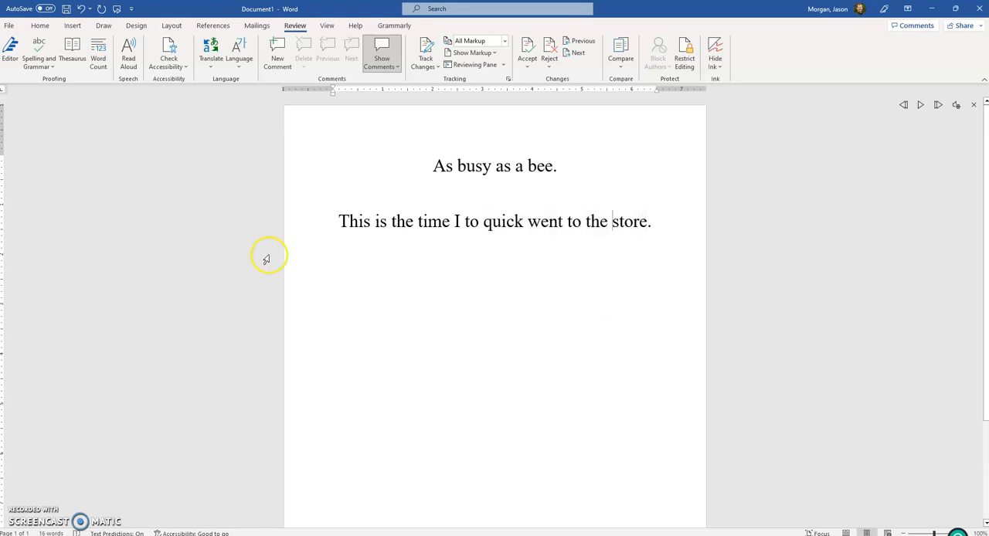
pyautogui.tripleClick(494, 221)
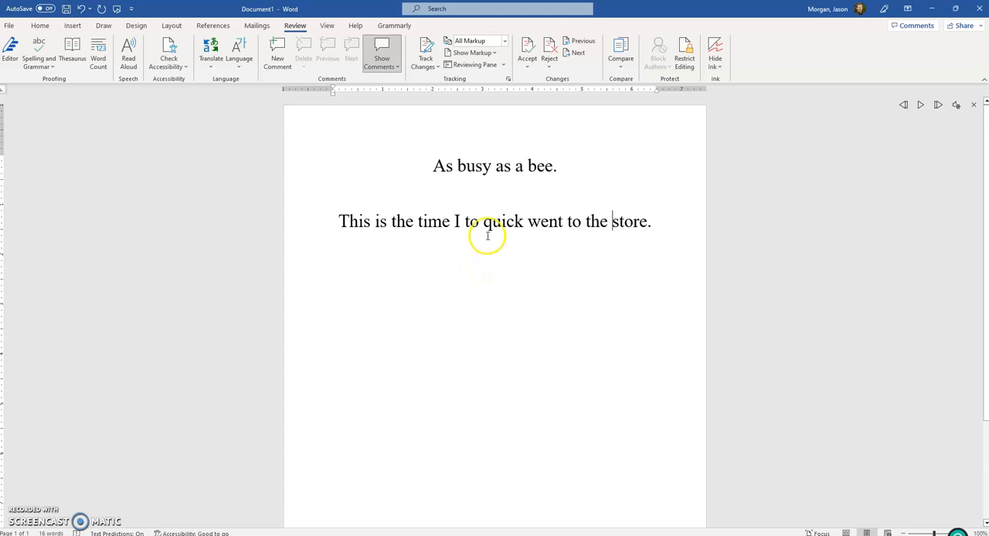
pyautogui.moveTo(539, 225)
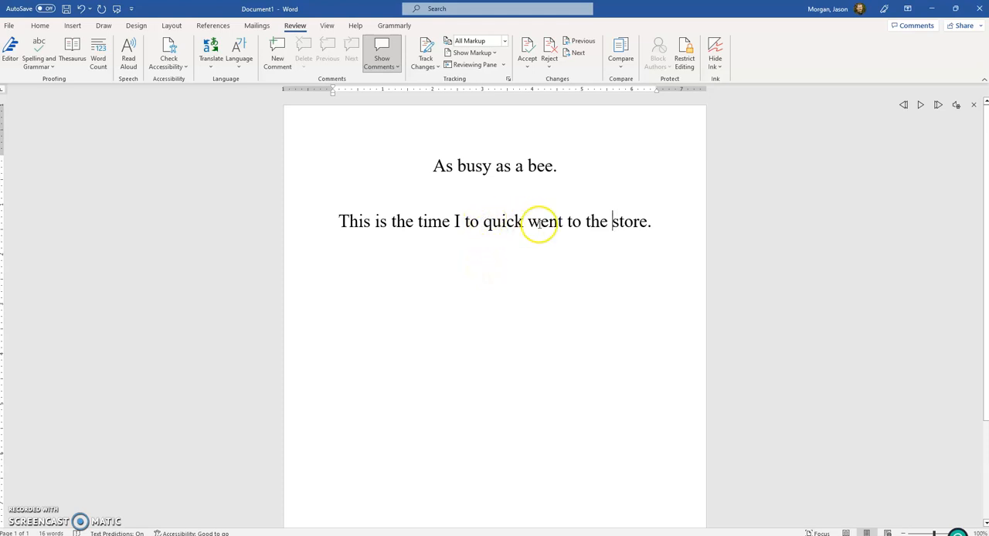
pyautogui.moveTo(454, 222); pyautogui.dragTo(524, 222)
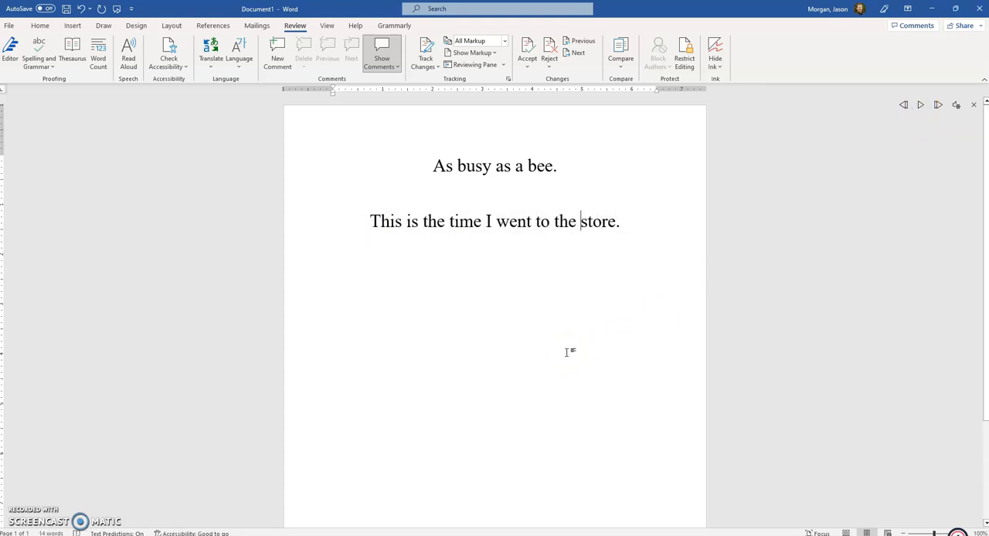
pyautogui.moveTo(541, 288)
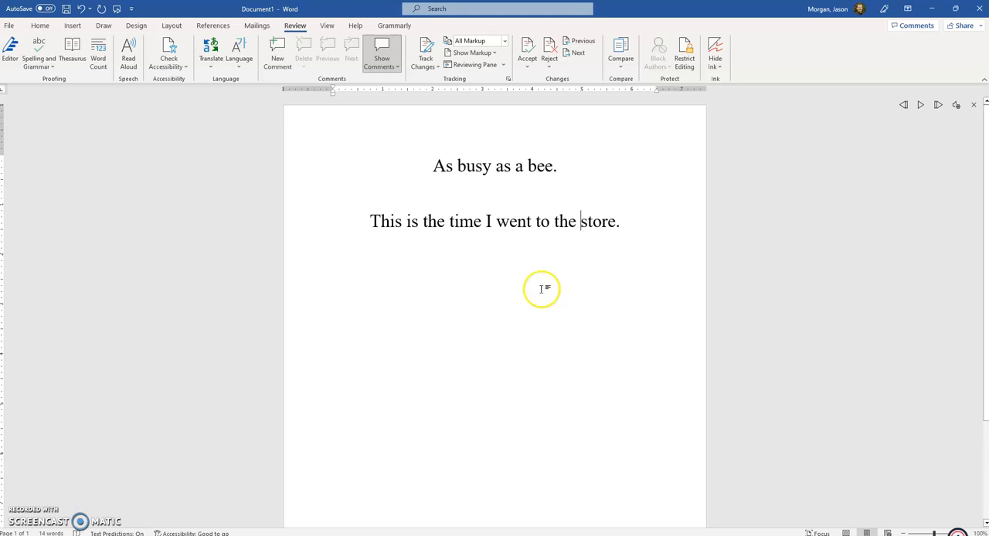
# Select and delete 'to' so the line reads 'This is the time I went the store.'.
pyautogui.doubleClick(540, 221)
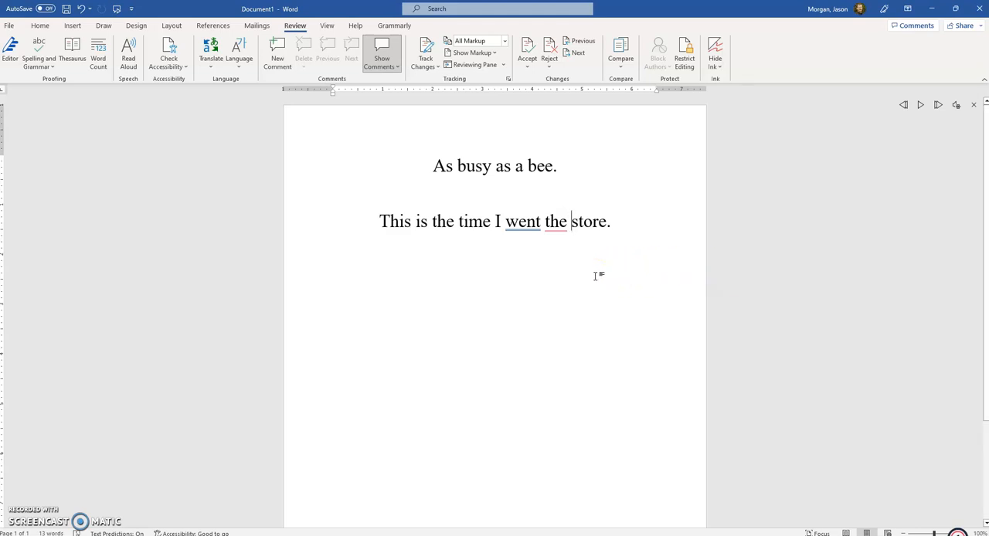
pyautogui.click(555, 221)
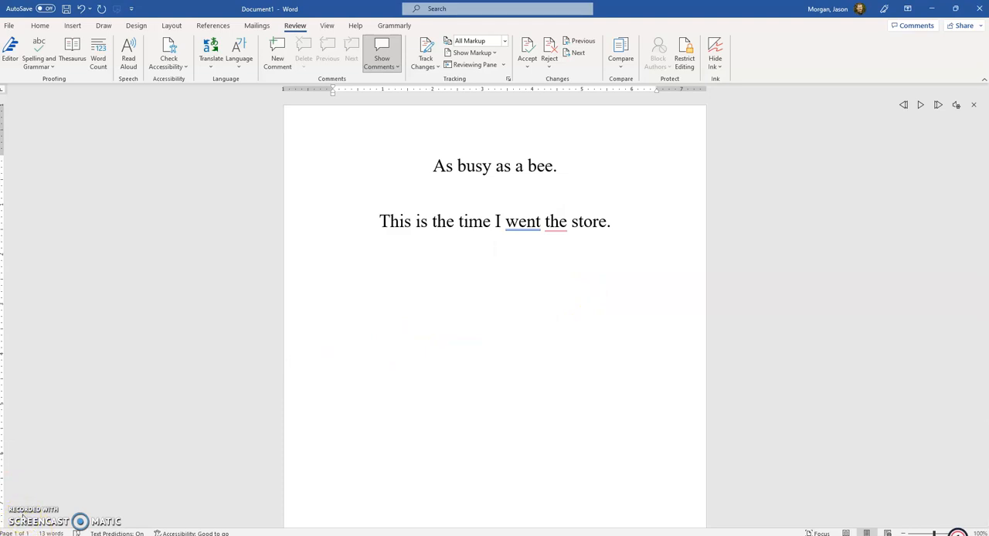
# Type the third sentence 'For you go there and do the thing.' and play it aloud.
pyautogui.write('For you go there and do the thing.')
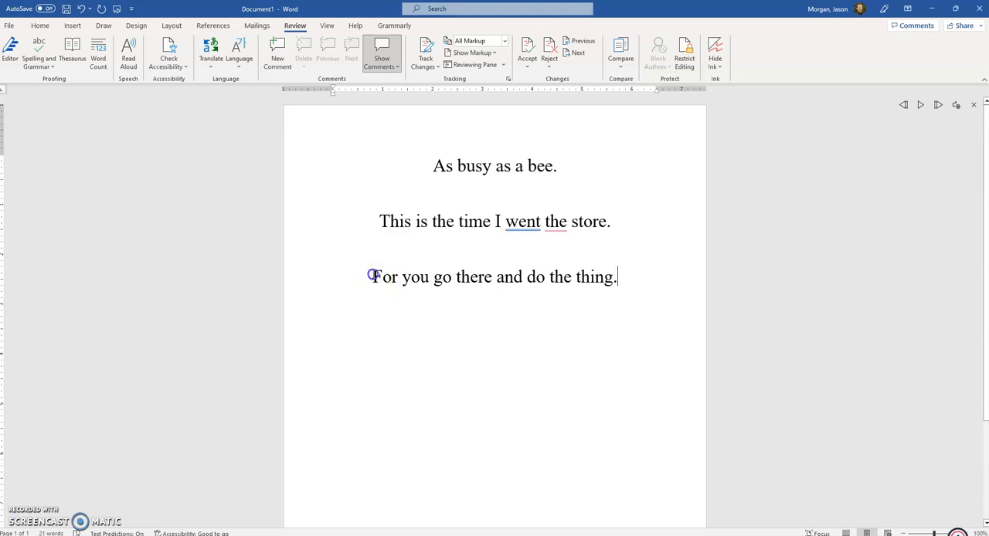
pyautogui.moveTo(372, 277); pyautogui.dragTo(616, 277)
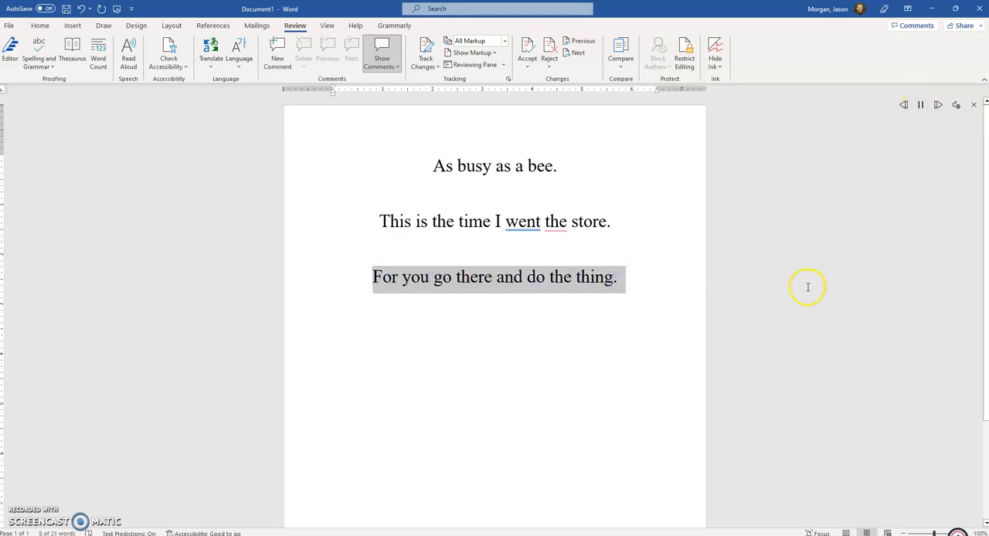
pyautogui.doubleClick(594, 277)
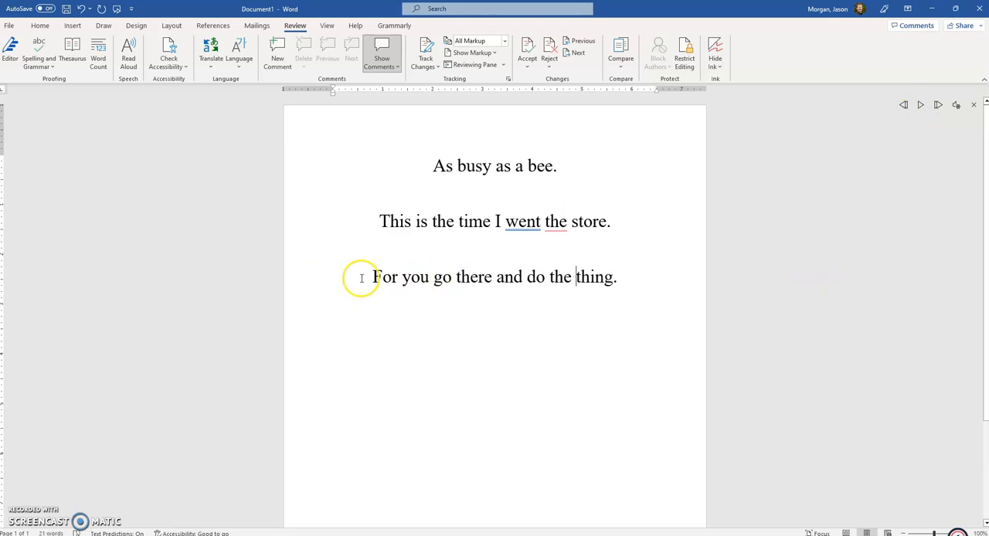
pyautogui.click(921, 105)
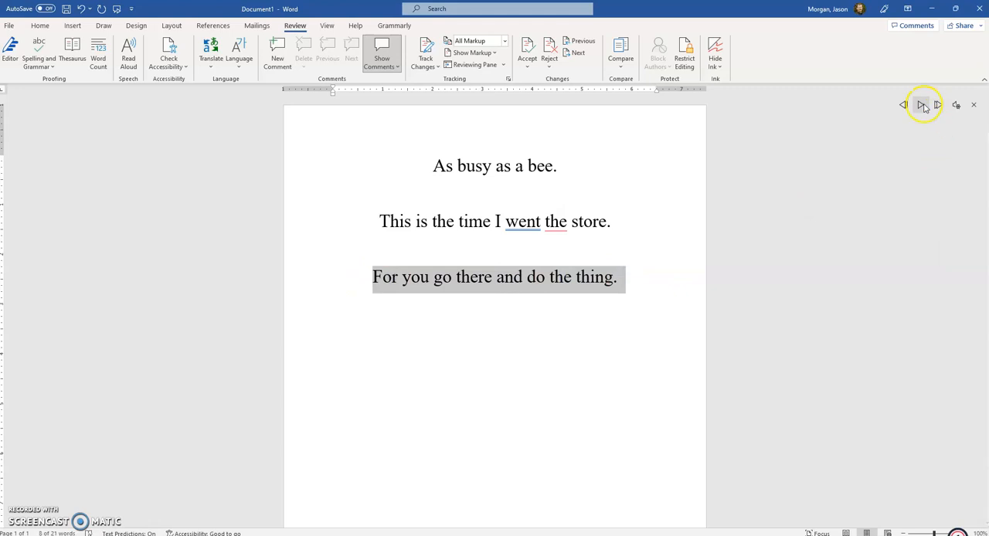
pyautogui.click(922, 105)
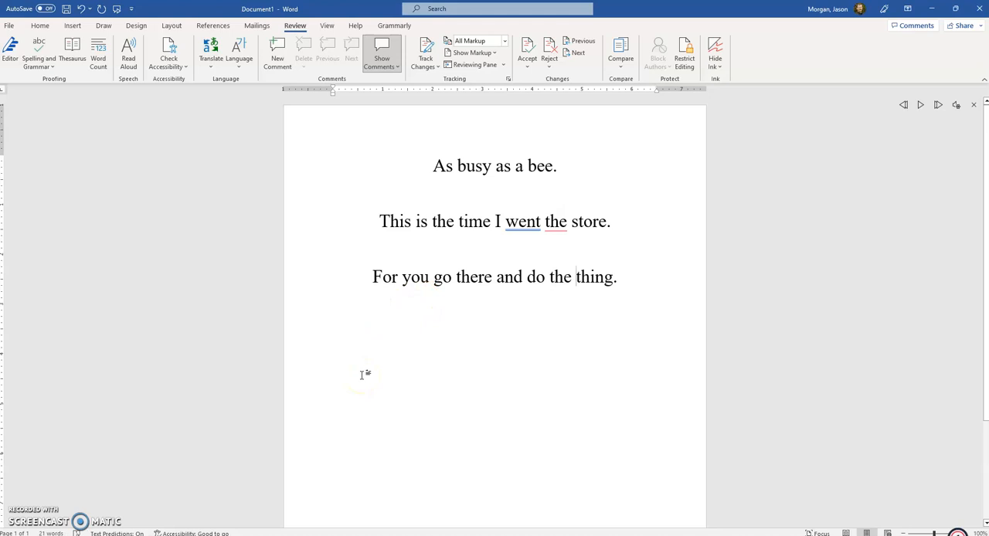
# Accept the Editor's 'went to the' suggestion to restore 'to' in the second sentence.
pyautogui.click(575, 277)
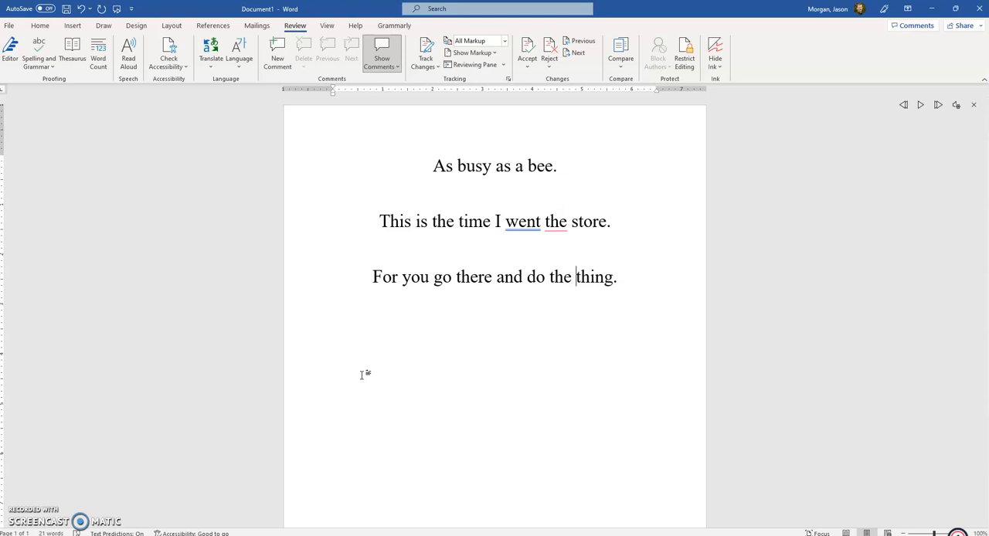
pyautogui.click(554, 221)
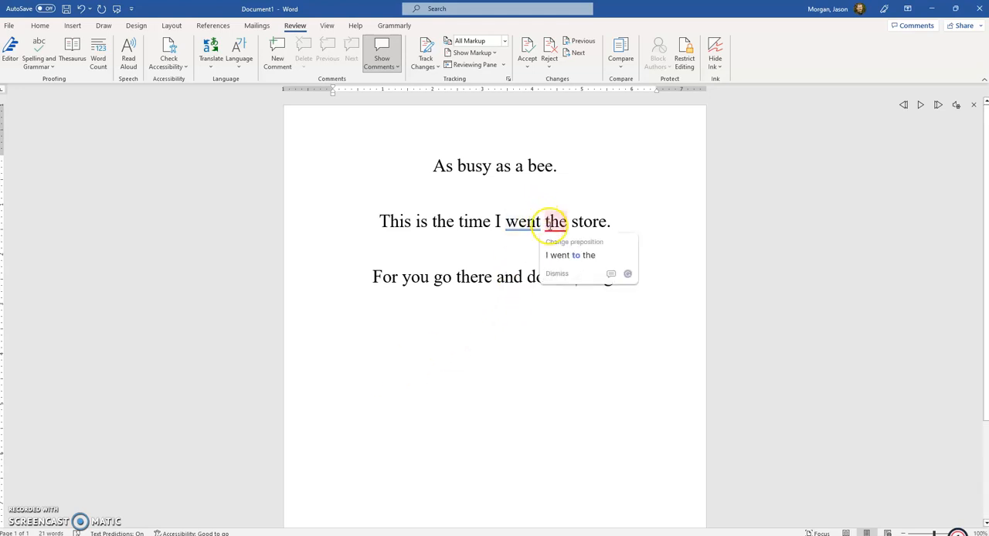
pyautogui.click(569, 255)
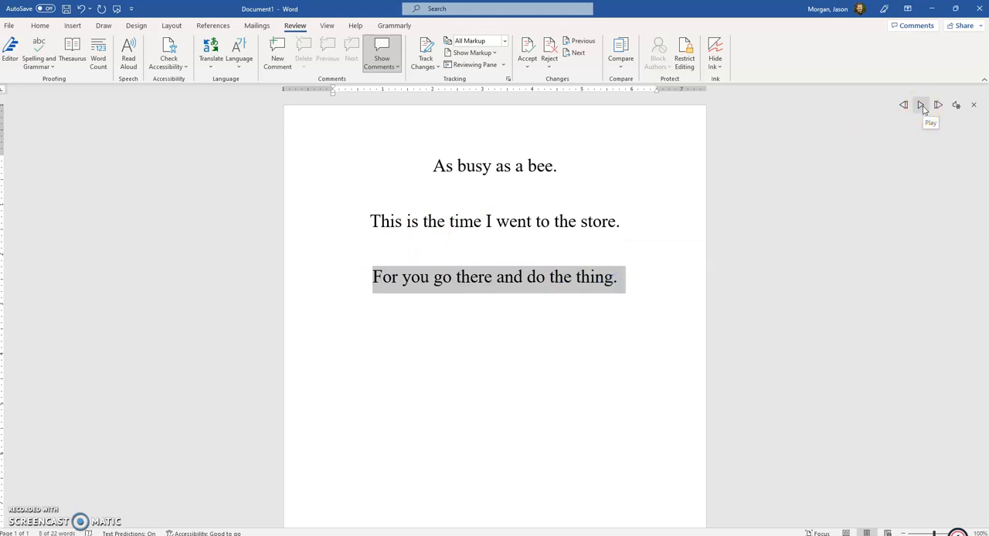
# Play the three finished sentences aloud, then bring up the View tab.
pyautogui.click(920, 104)
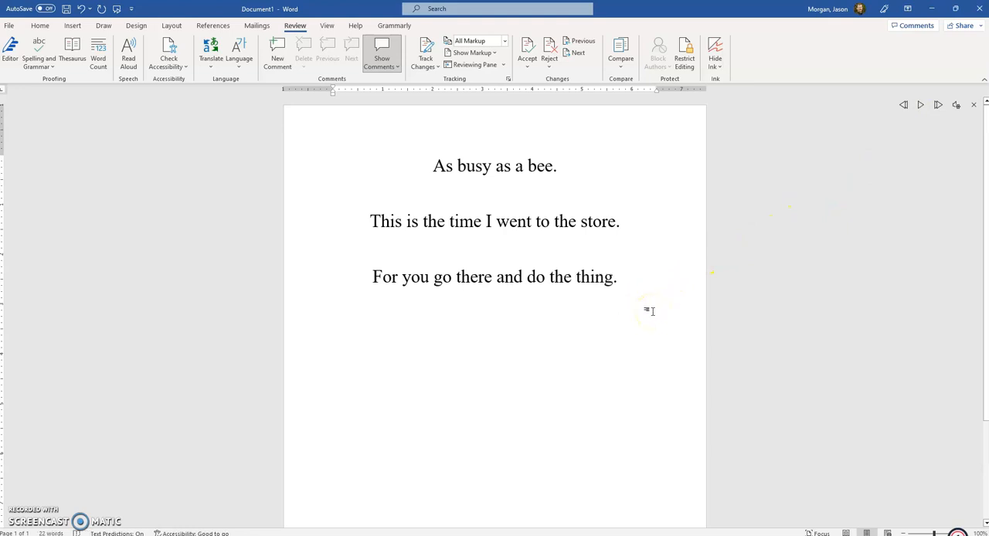
pyautogui.moveTo(540, 344)
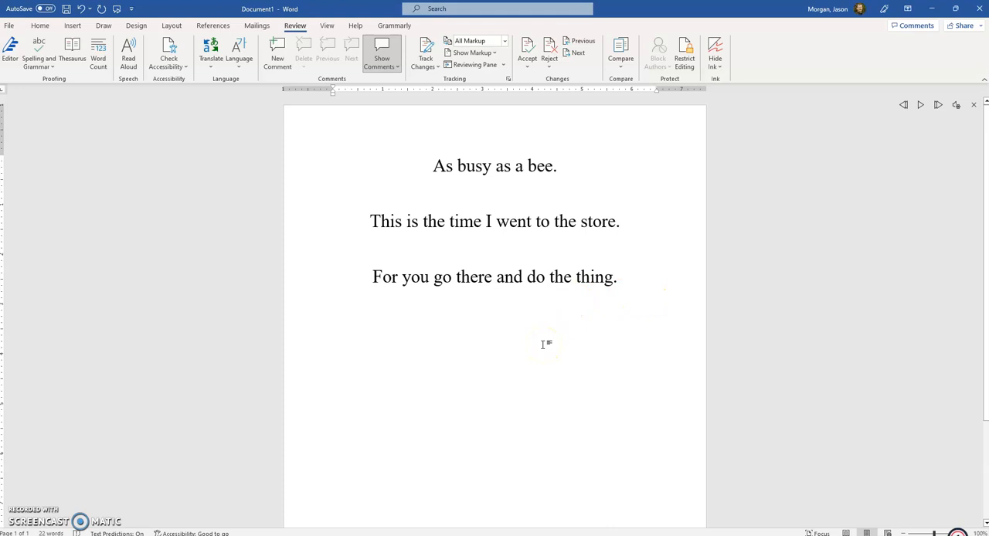
pyautogui.click(575, 276)
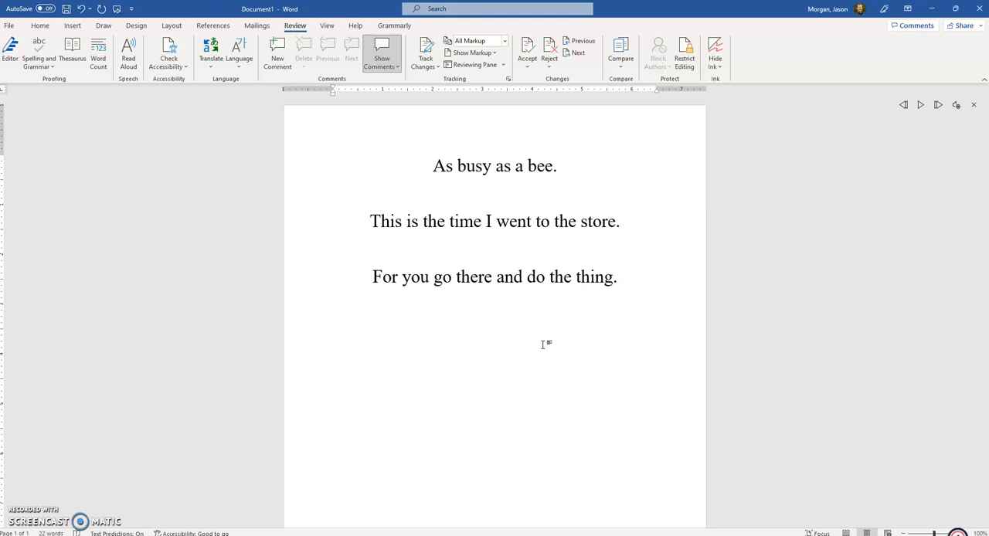
pyautogui.click(576, 277)
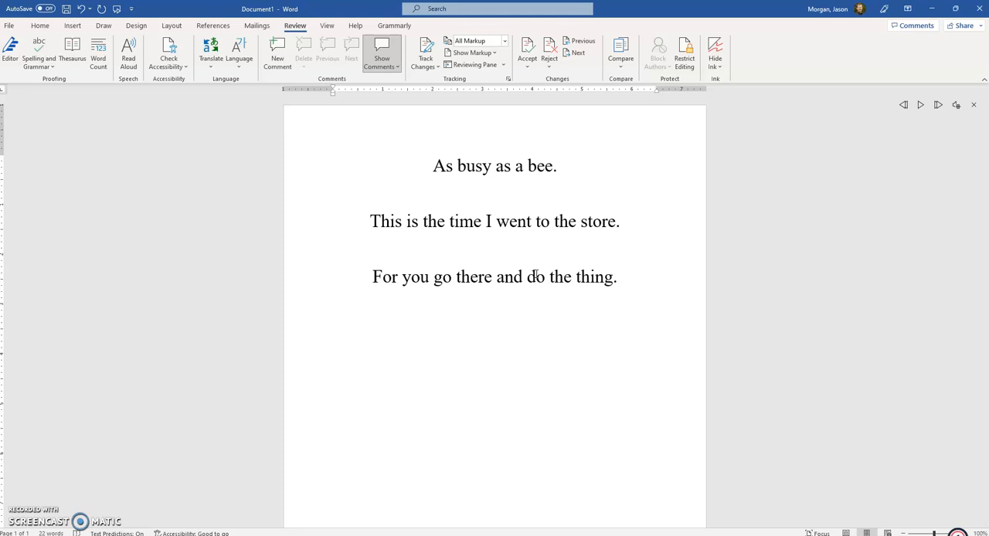
pyautogui.click(326, 25)
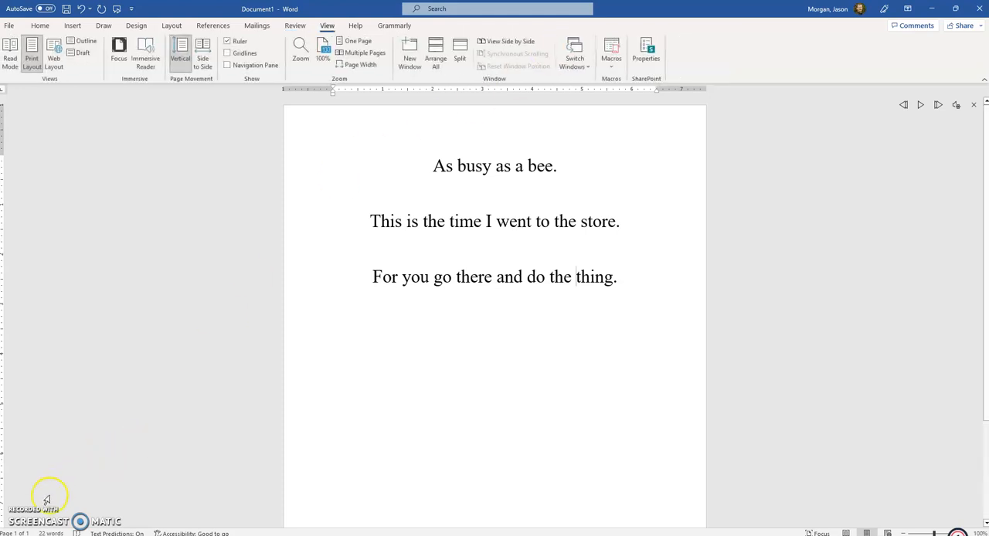